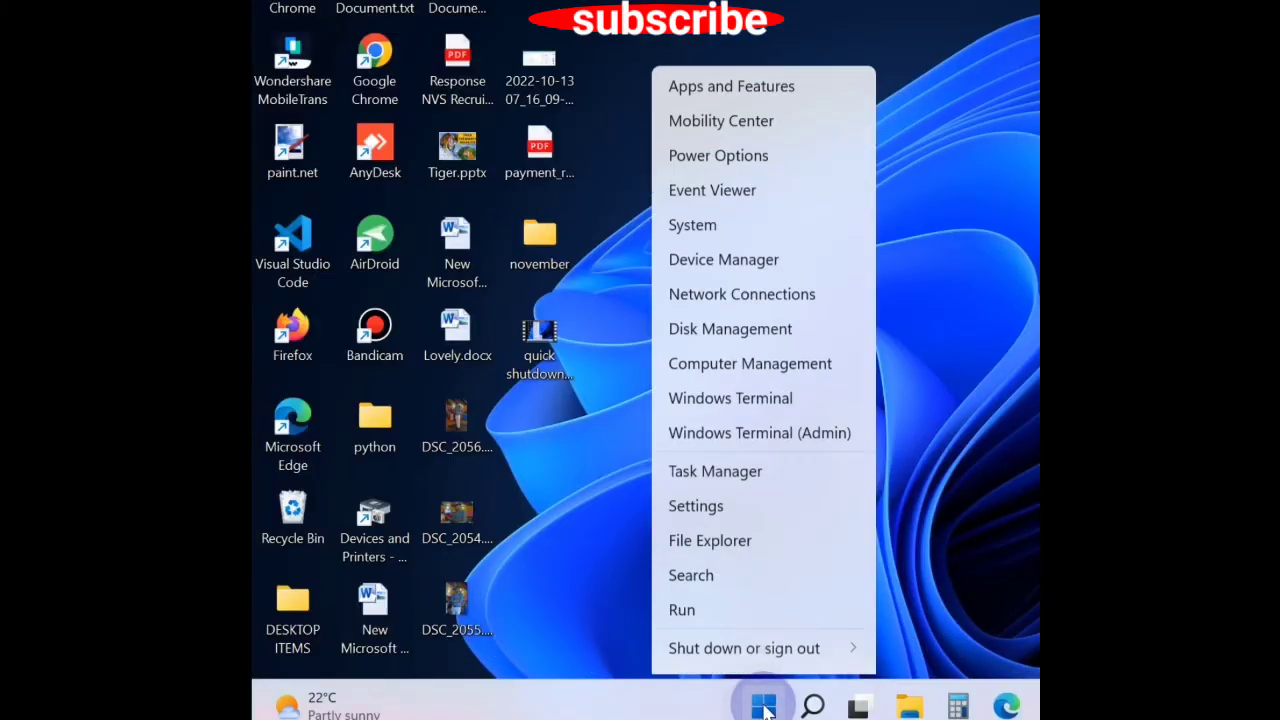
Launch Internet Properties by running inetcpl.cpl from the Run dialog
click(682, 610)
text(inetcpl.cpl)
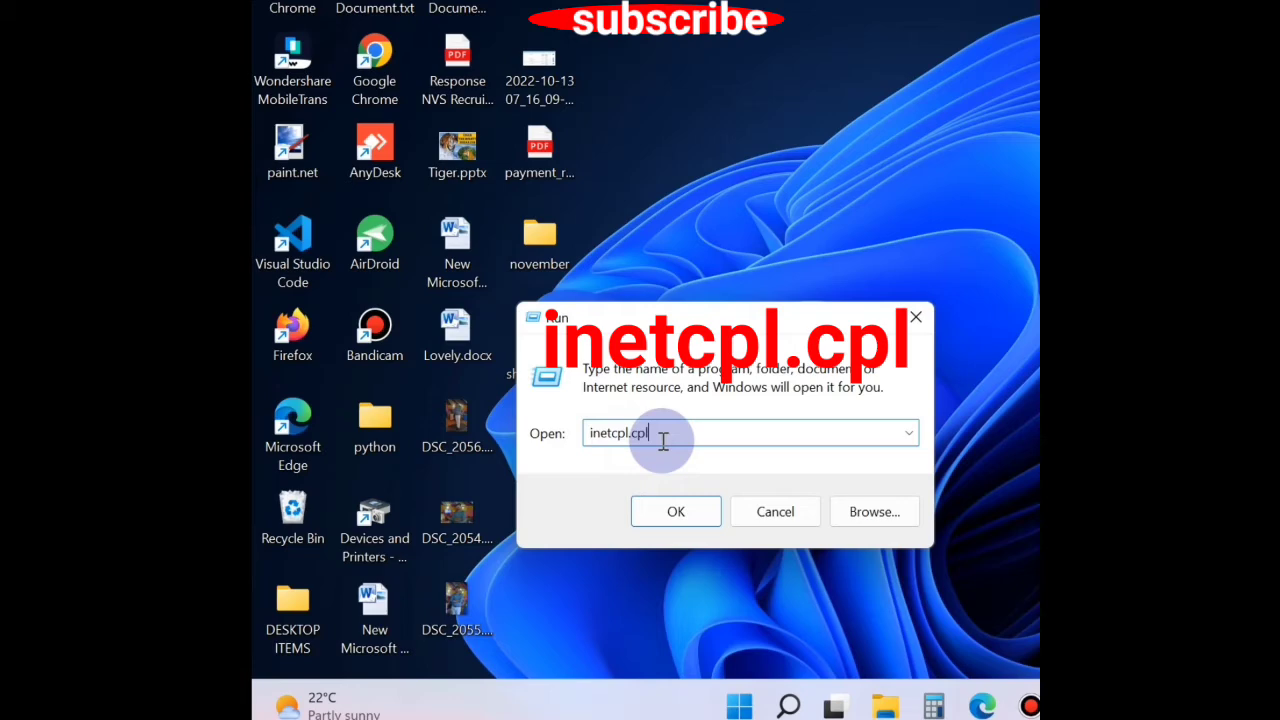
click(676, 512)
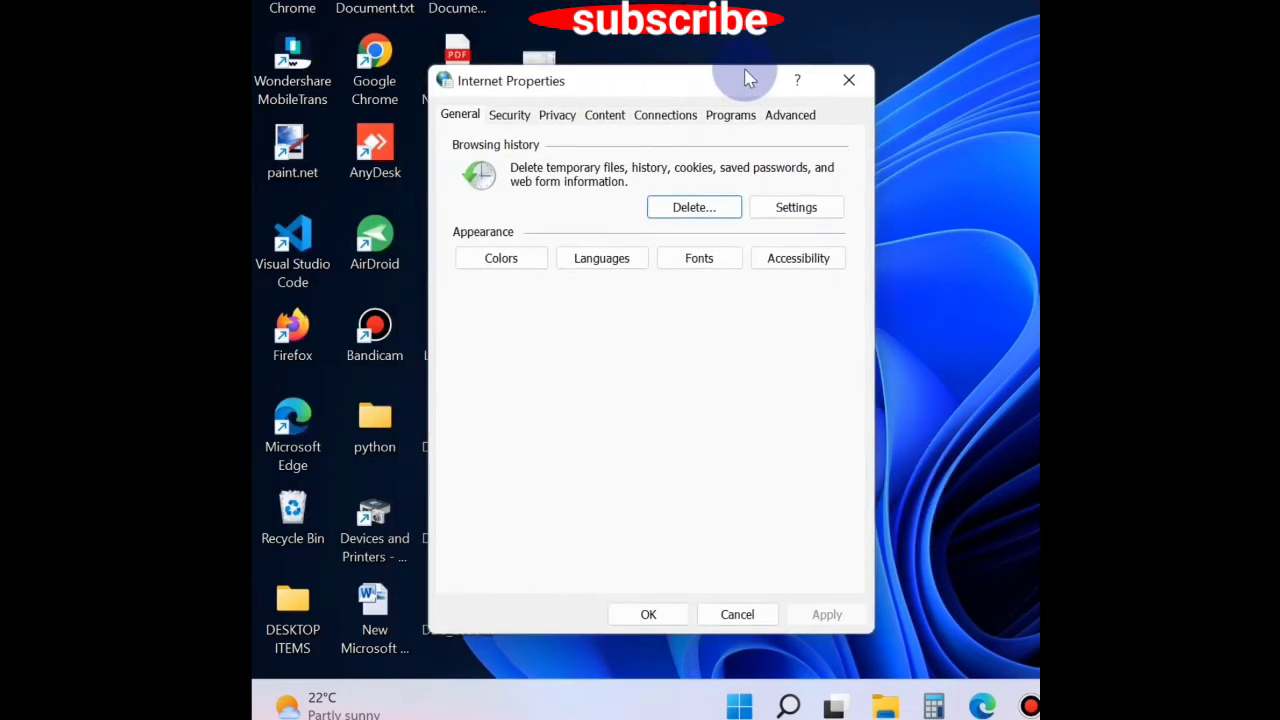
Uncheck Automatically detect settings in LAN settings, leave proxy off, and confirm both dialogs
click(664, 114)
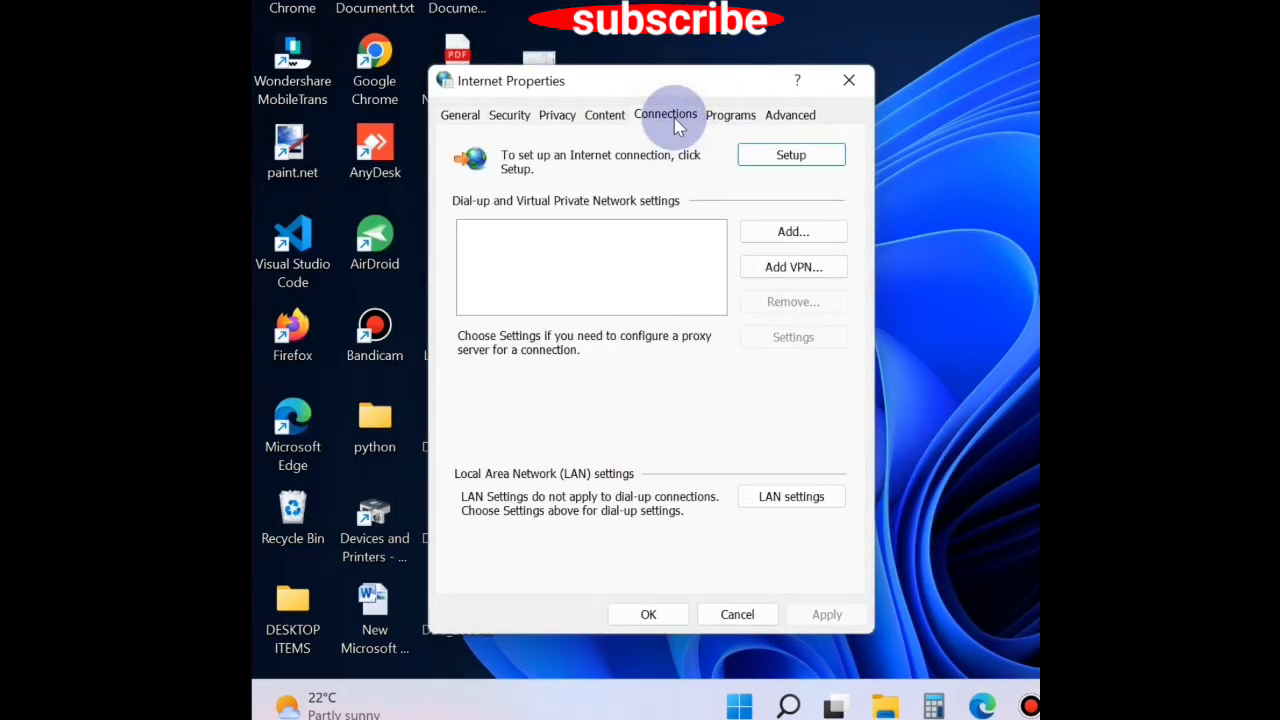
mouse_move(876, 598)
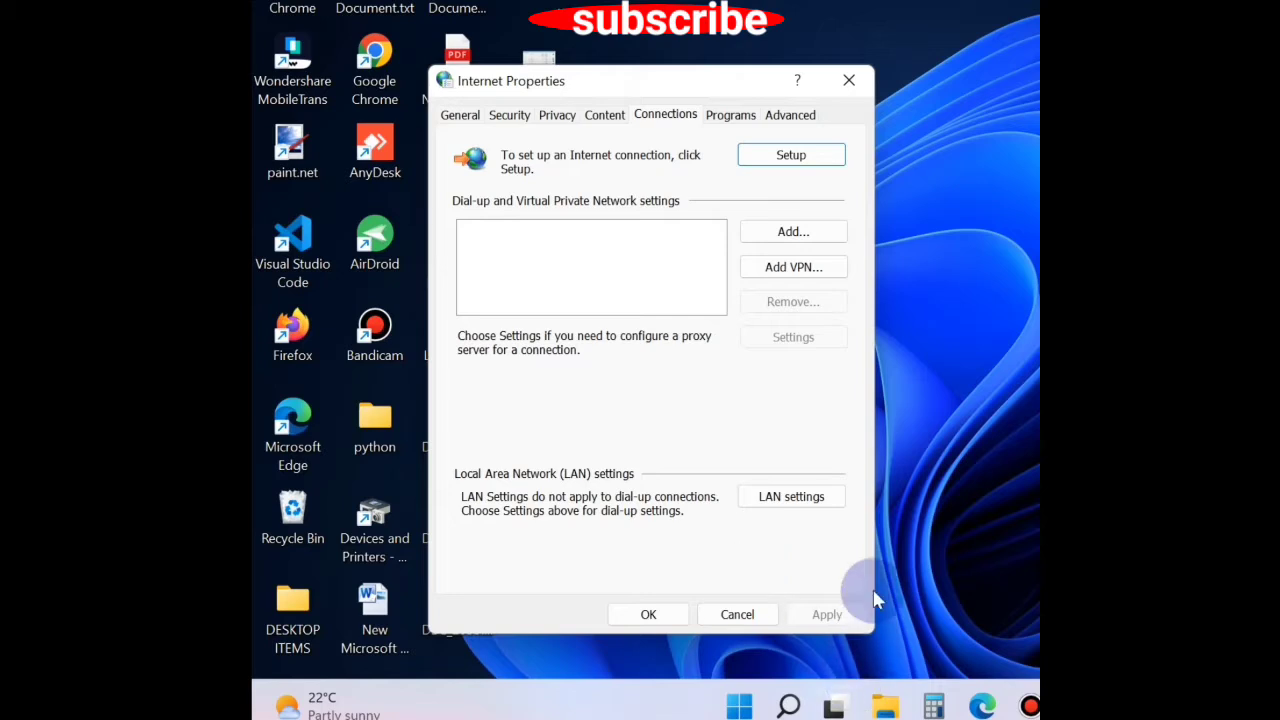
click(792, 496)
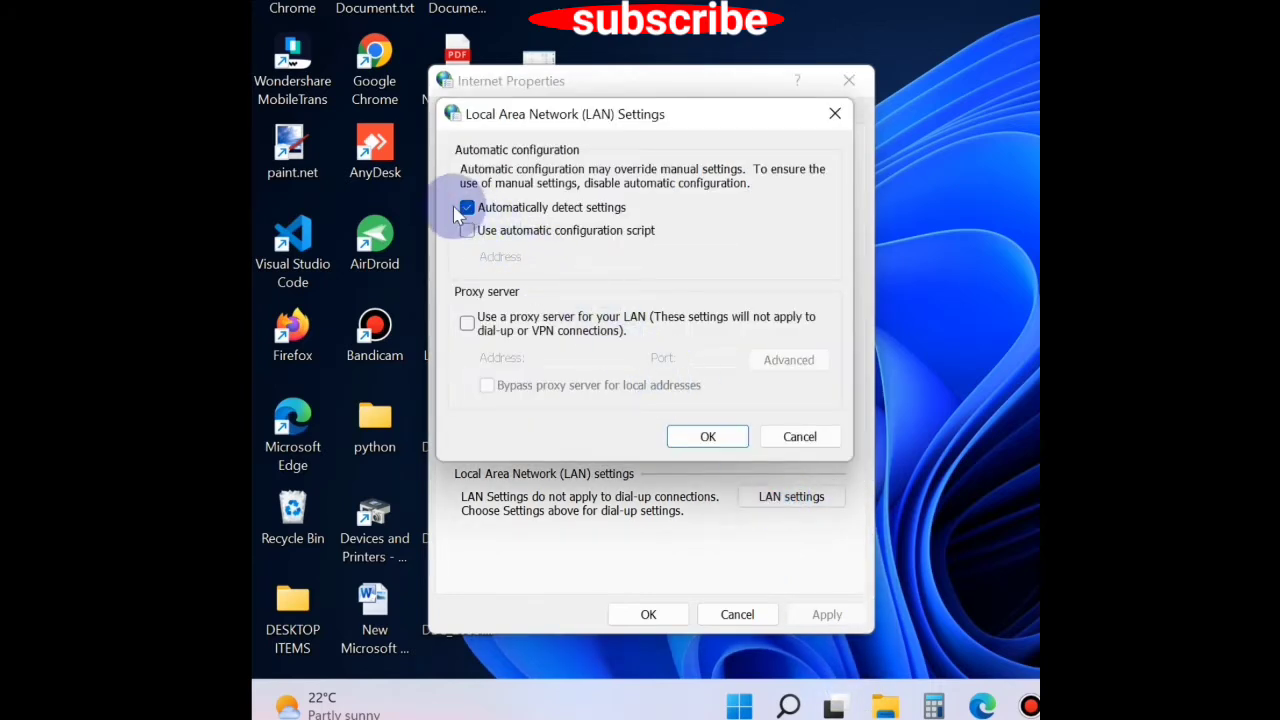
click(468, 206)
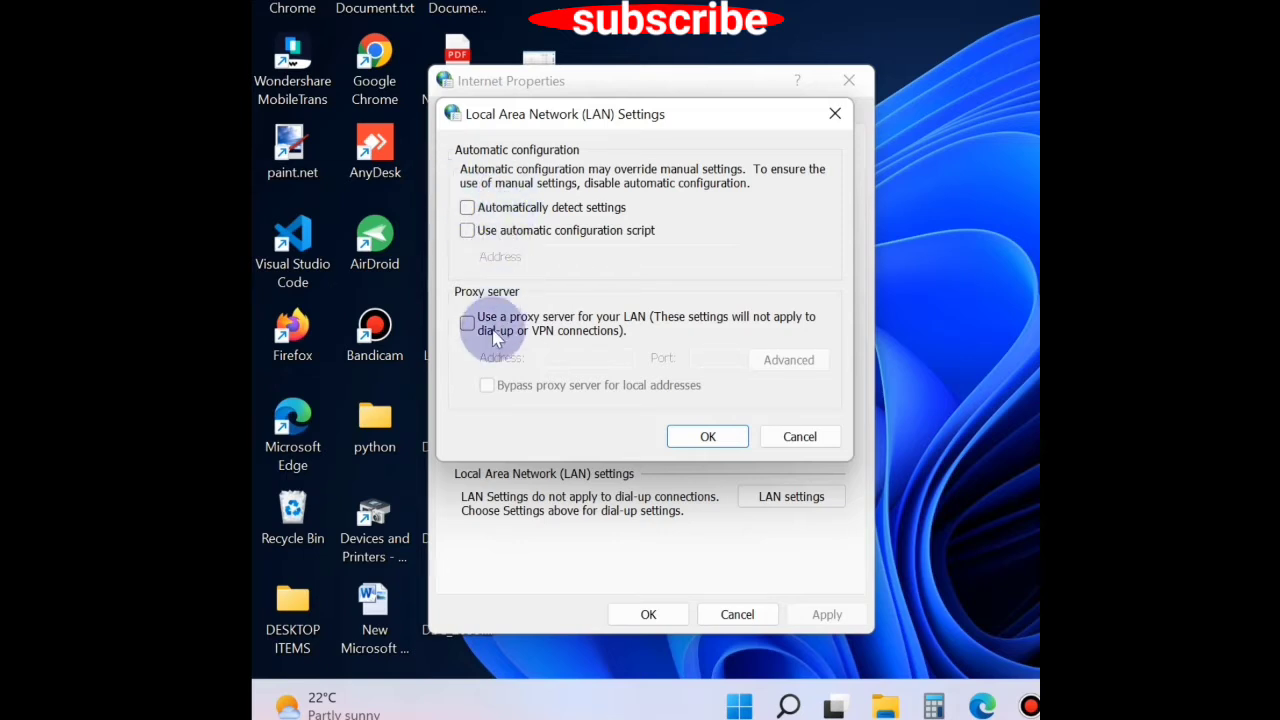
mouse_move(458, 176)
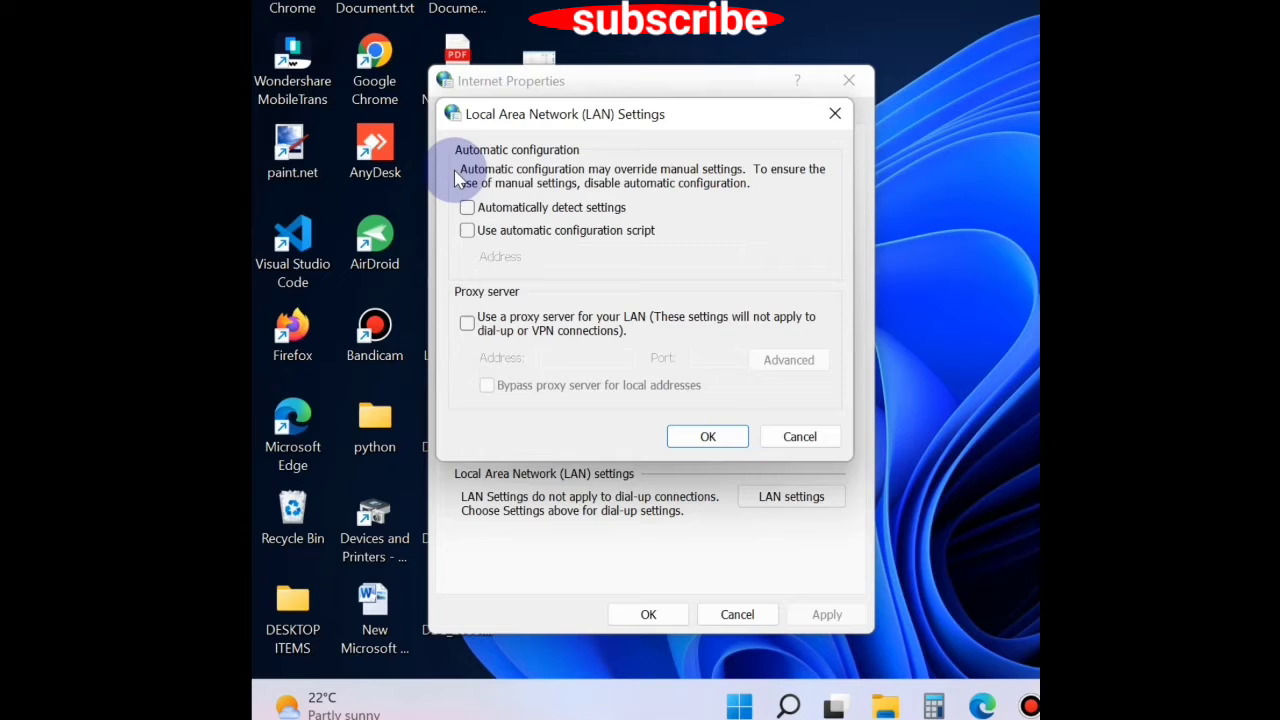
mouse_move(710, 400)
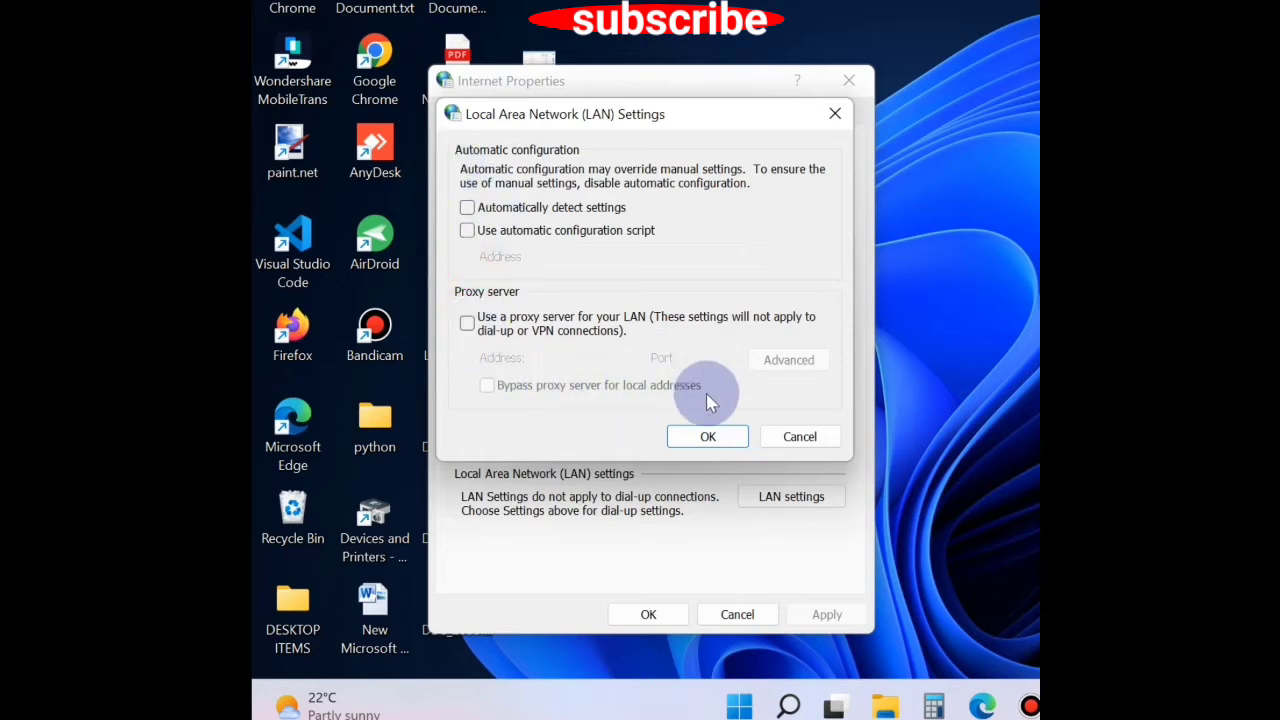
mouse_move(720, 344)
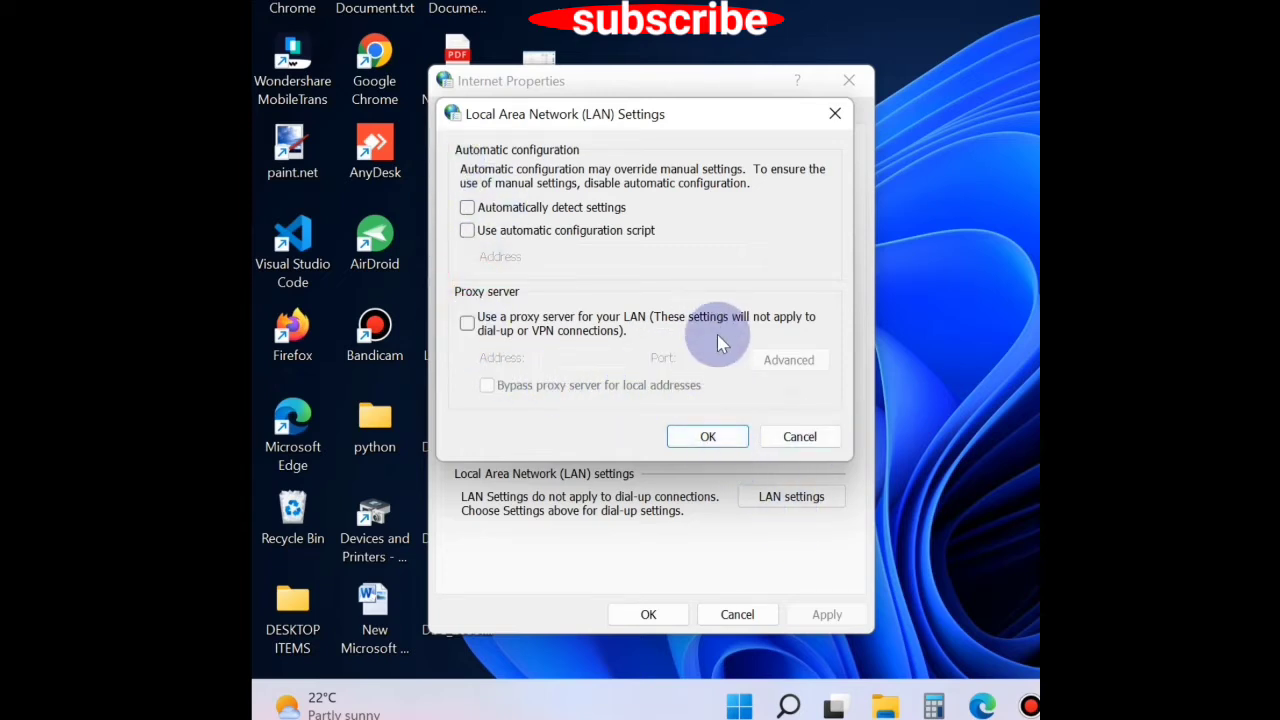
mouse_move(720, 476)
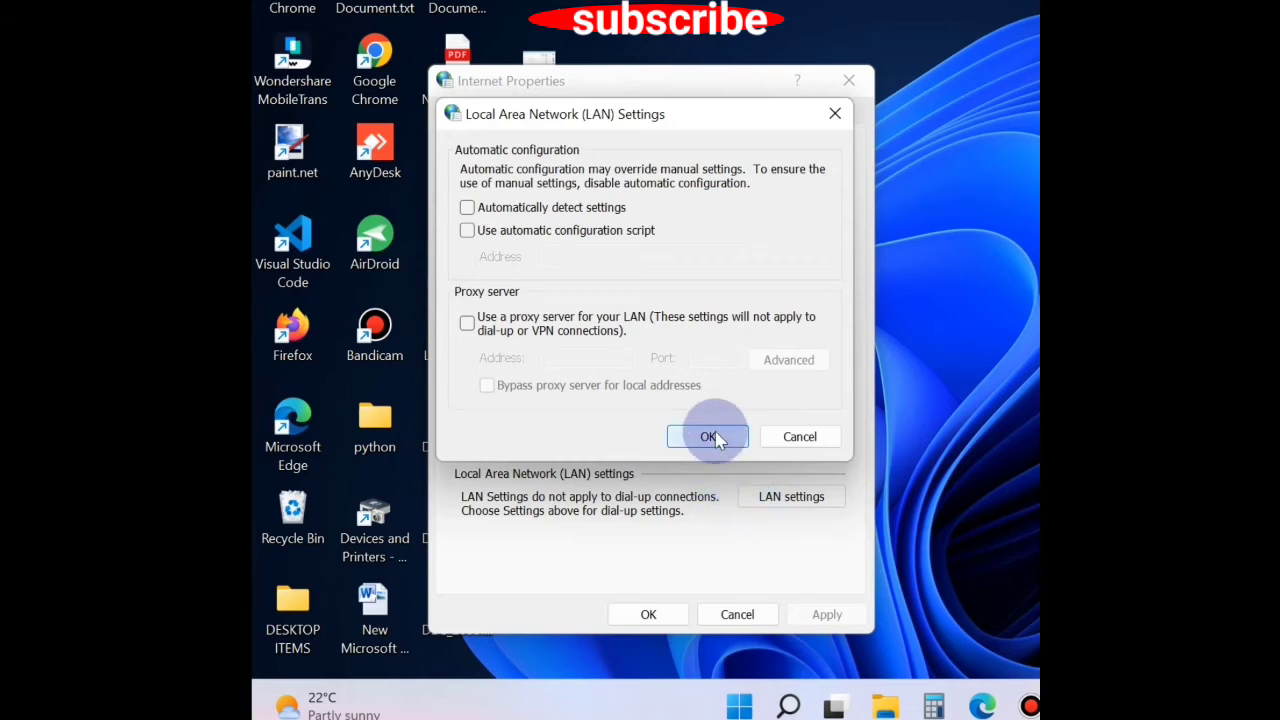
click(708, 436)
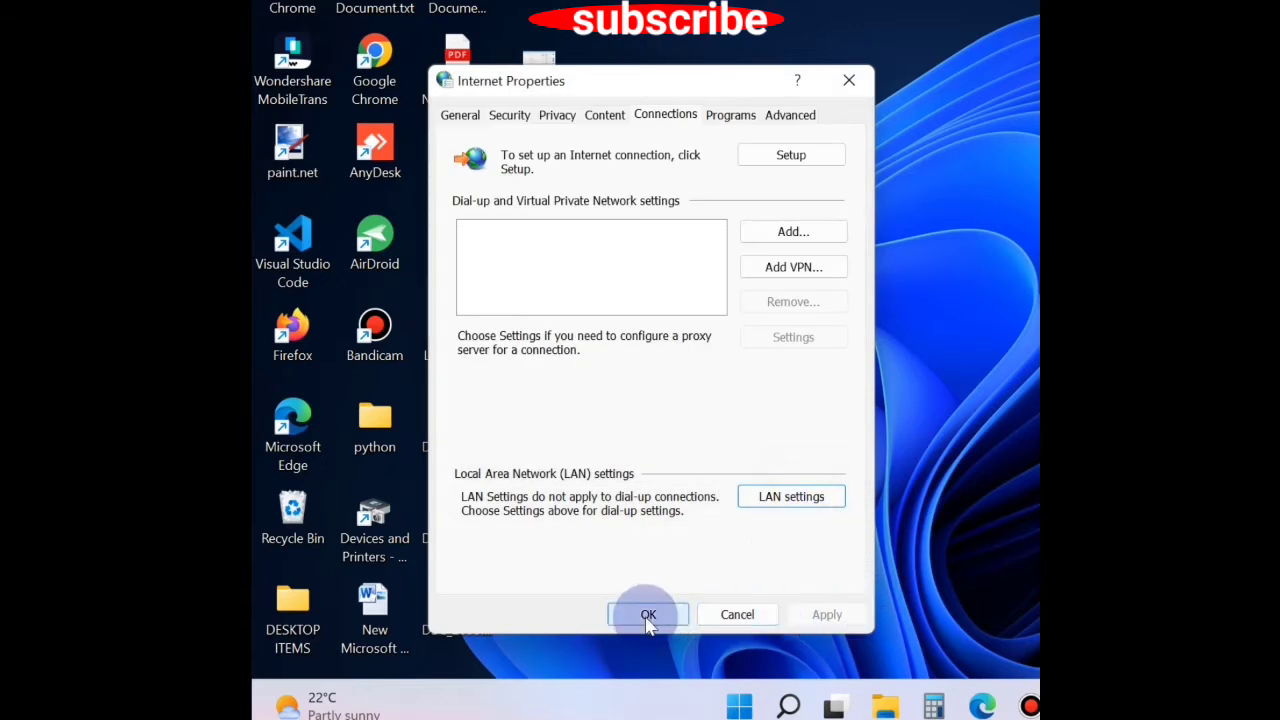
click(648, 614)
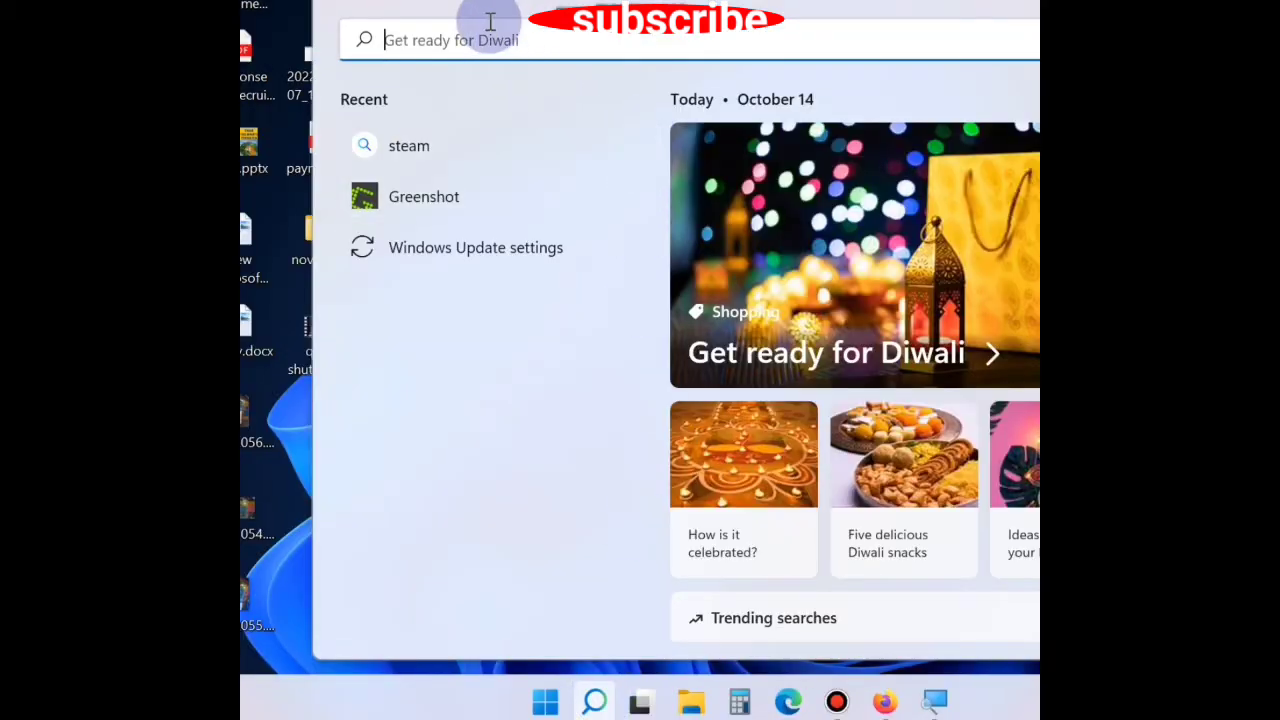
Search for cmd and start Command Prompt as administrator
text(cmd)
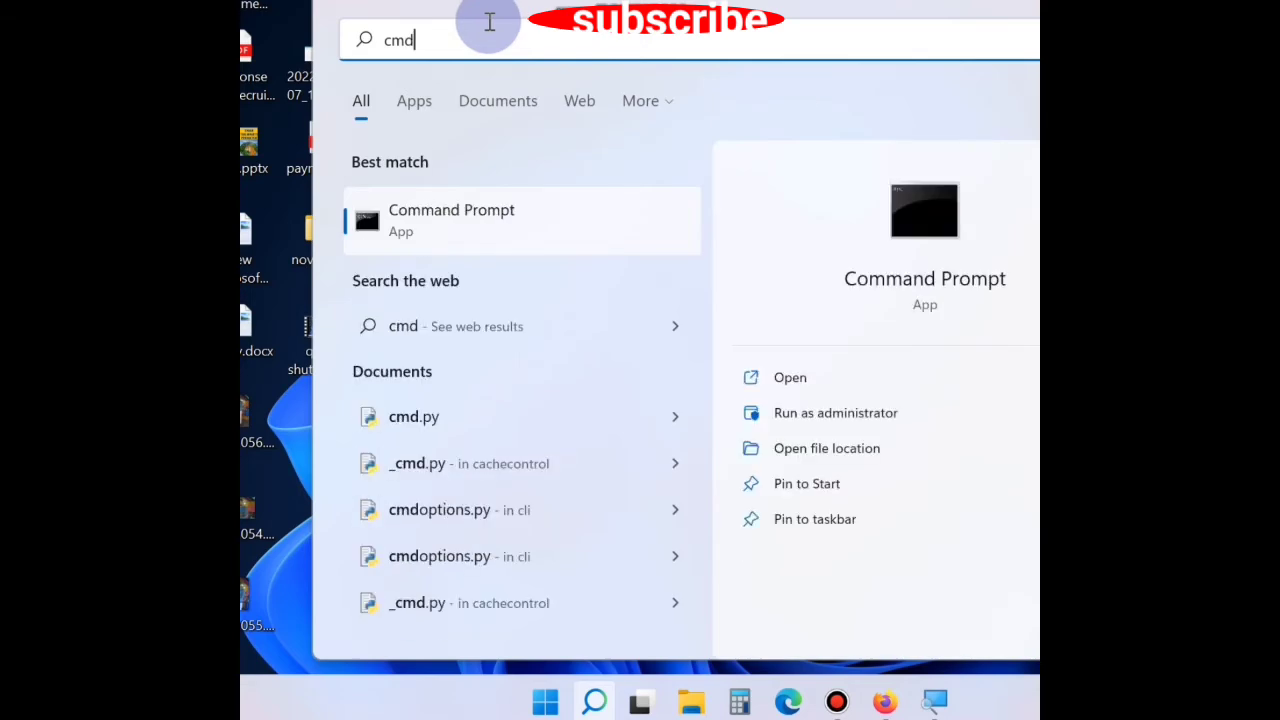
mouse_move(808, 430)
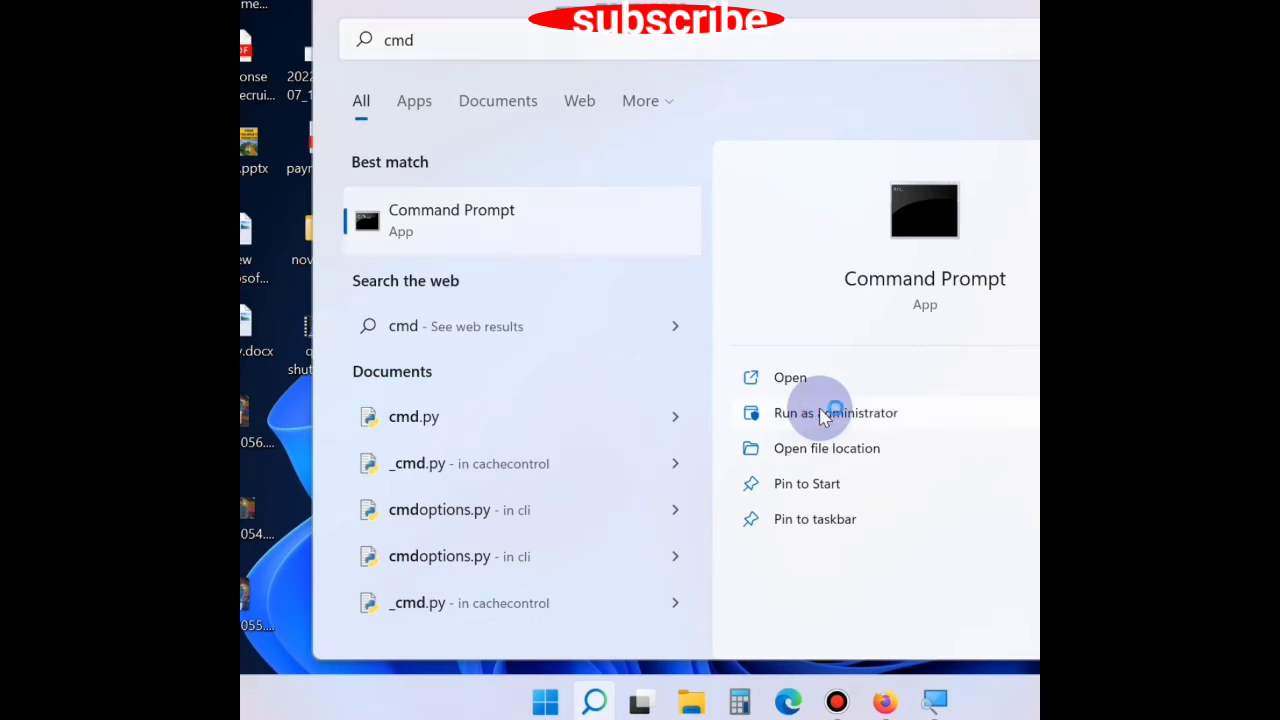
click(836, 412)
text(ip)
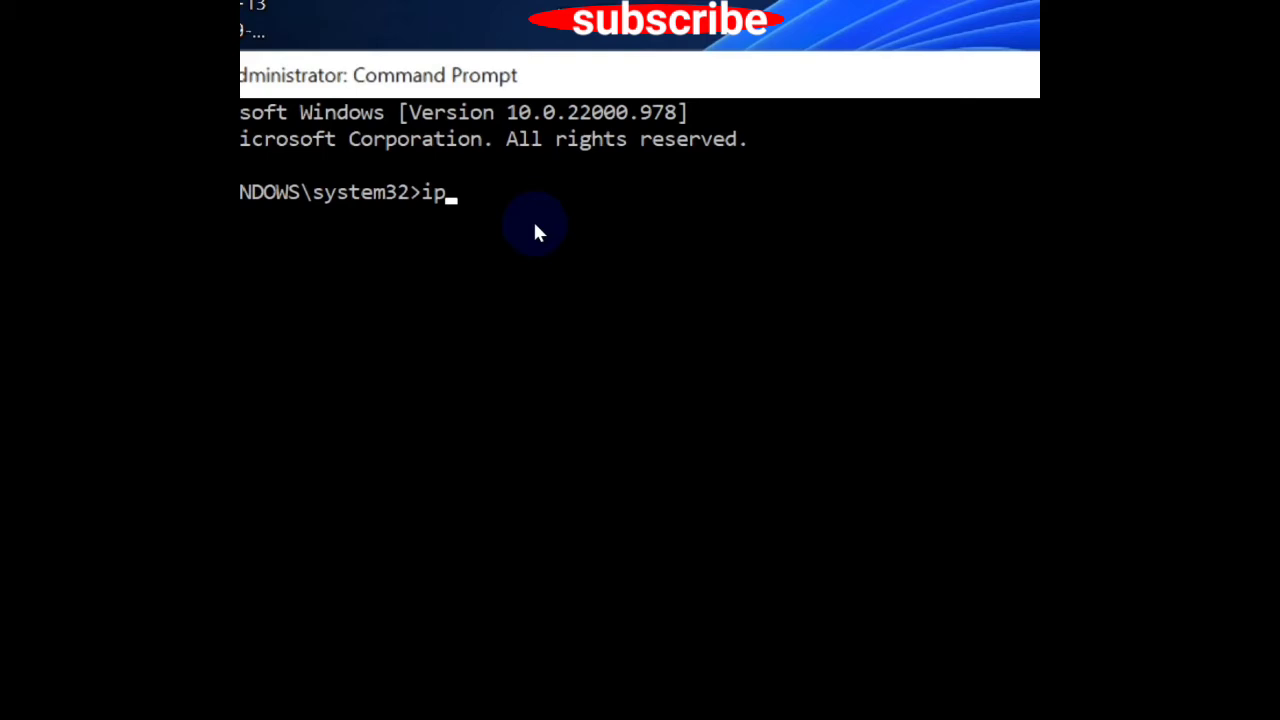
Run ipconfig \flushdns and scroll through the resulting usage help output
text(config \)
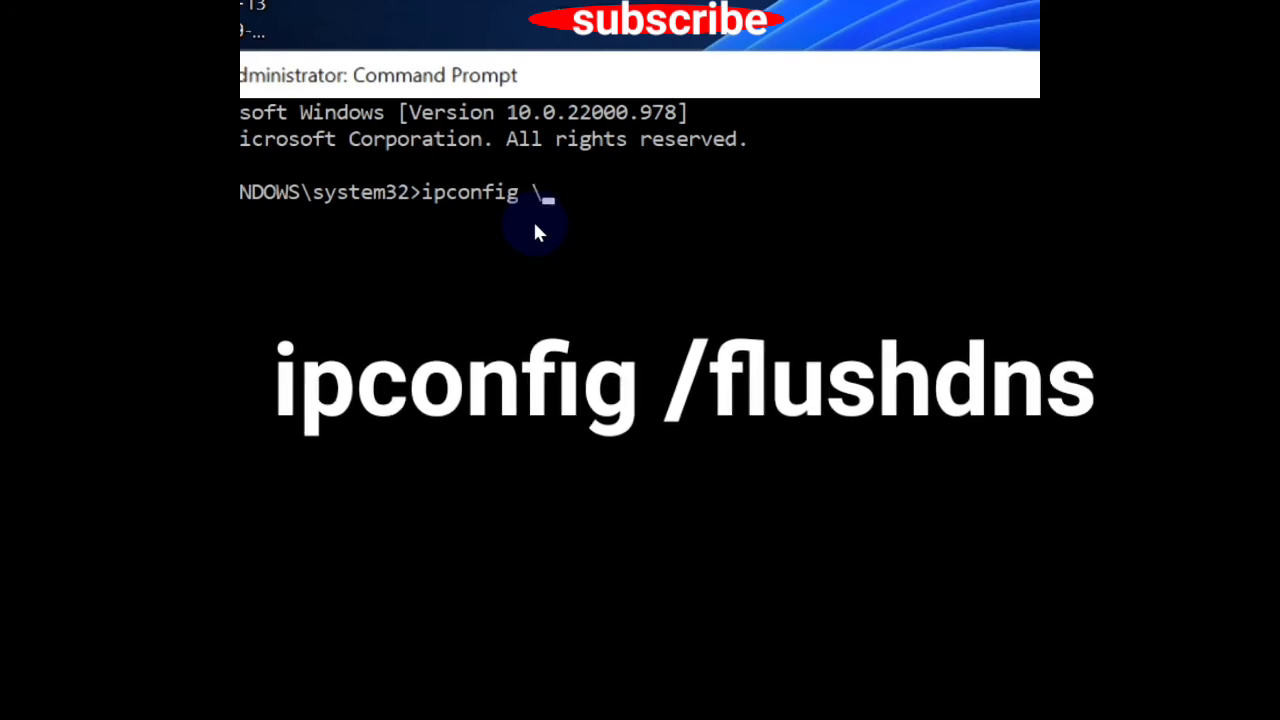
text(flu)
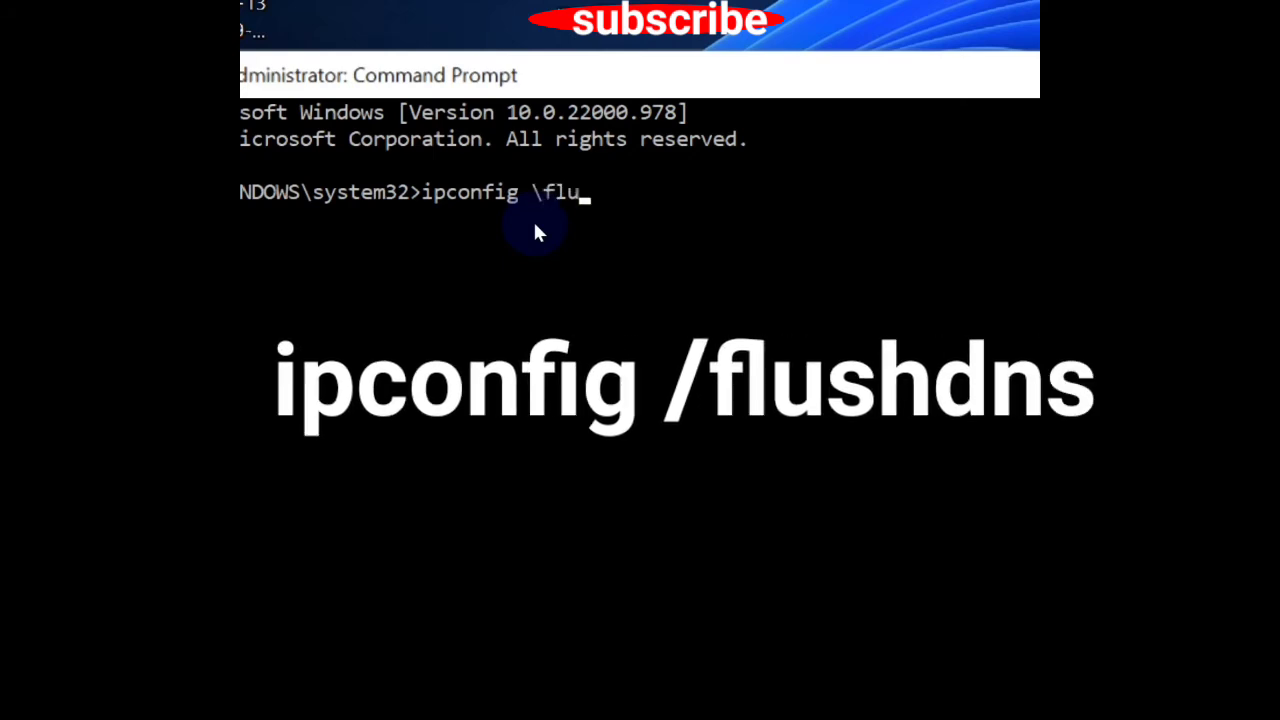
text(shdns)
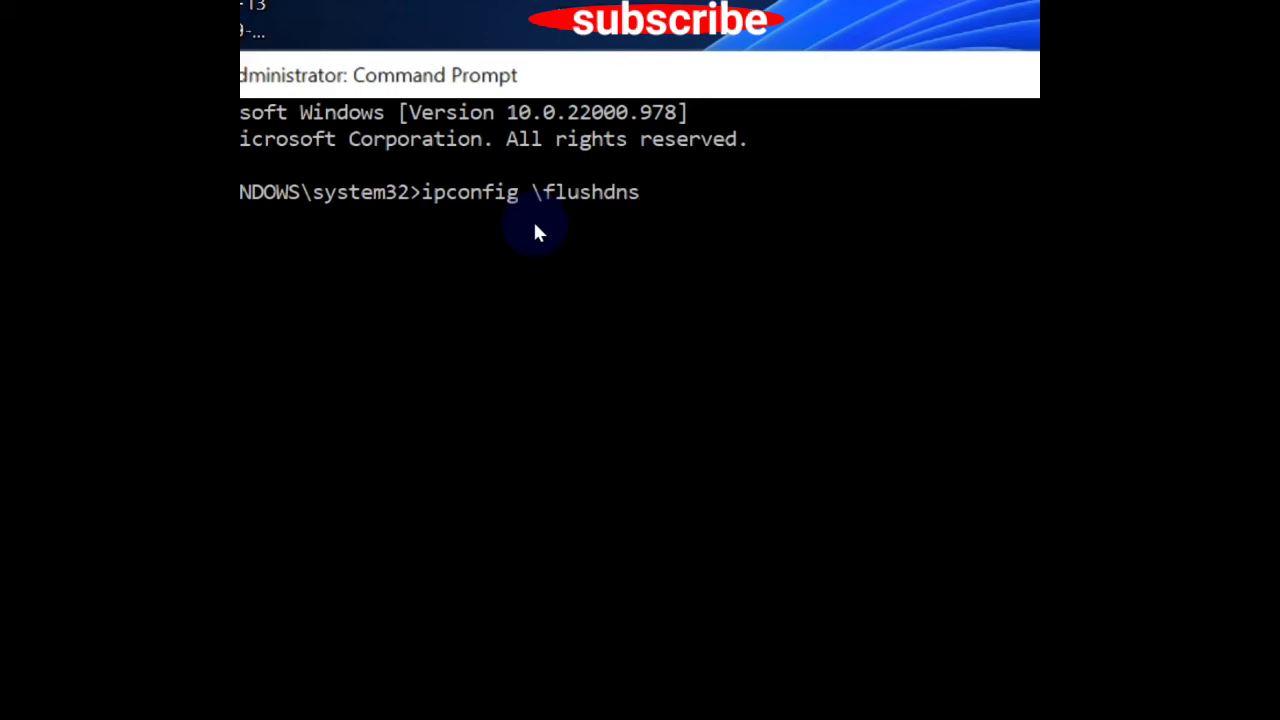
key(Return)
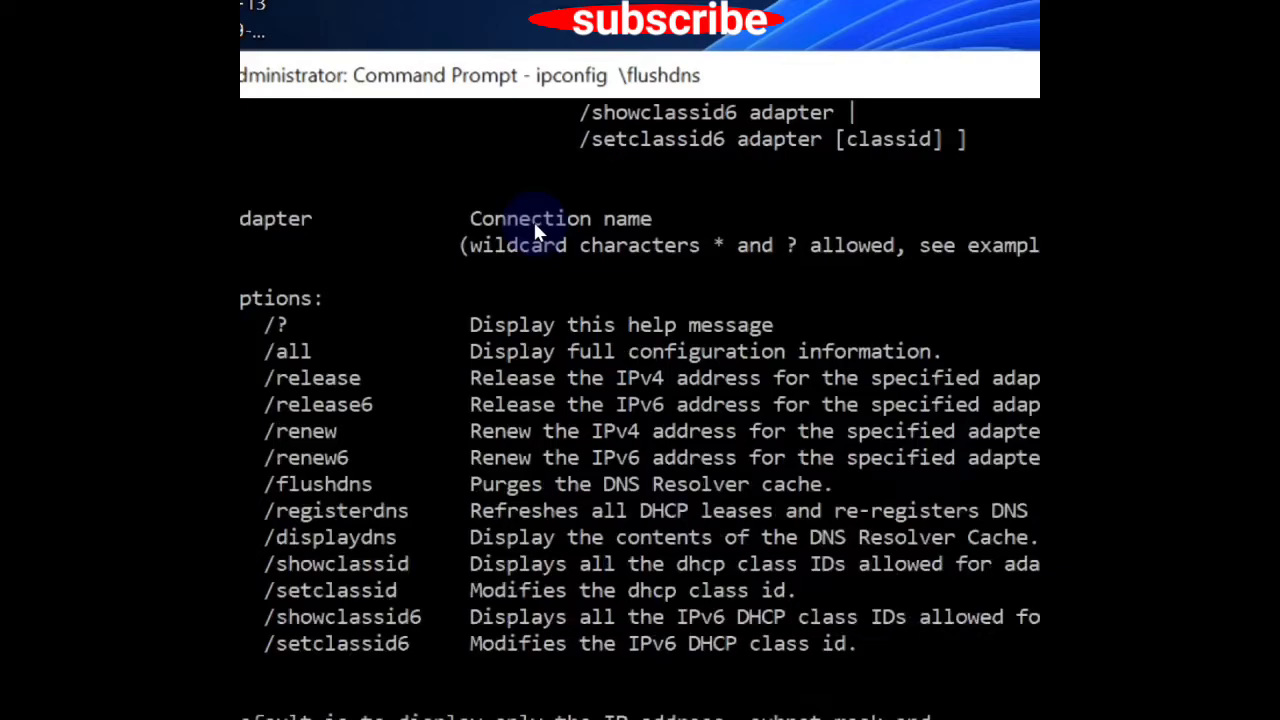
scroll(down, 3)
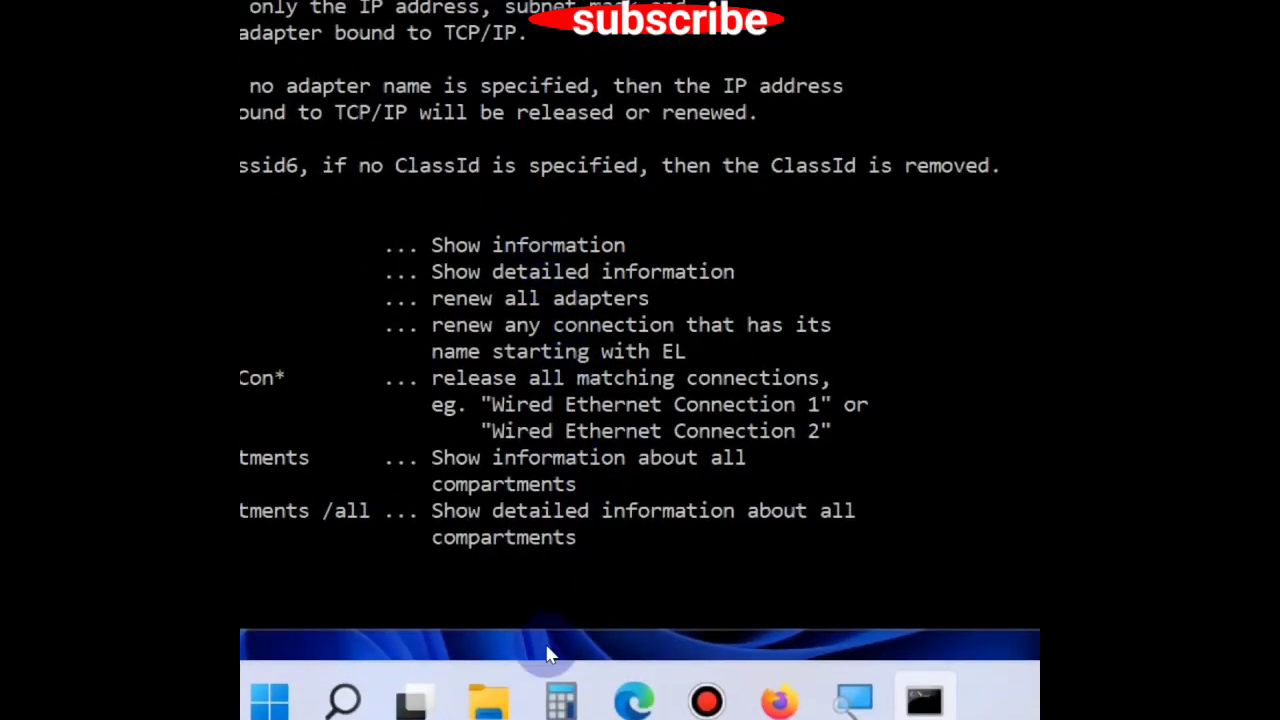
mouse_move(776, 444)
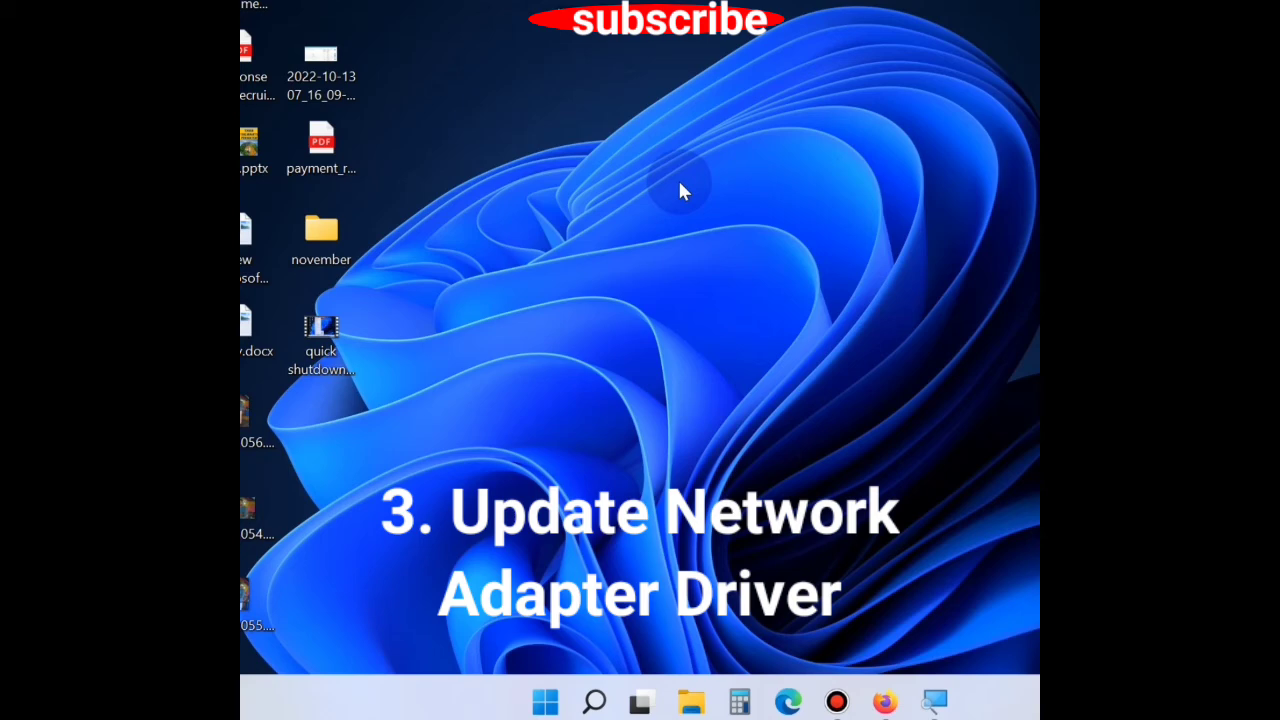
mouse_move(556, 680)
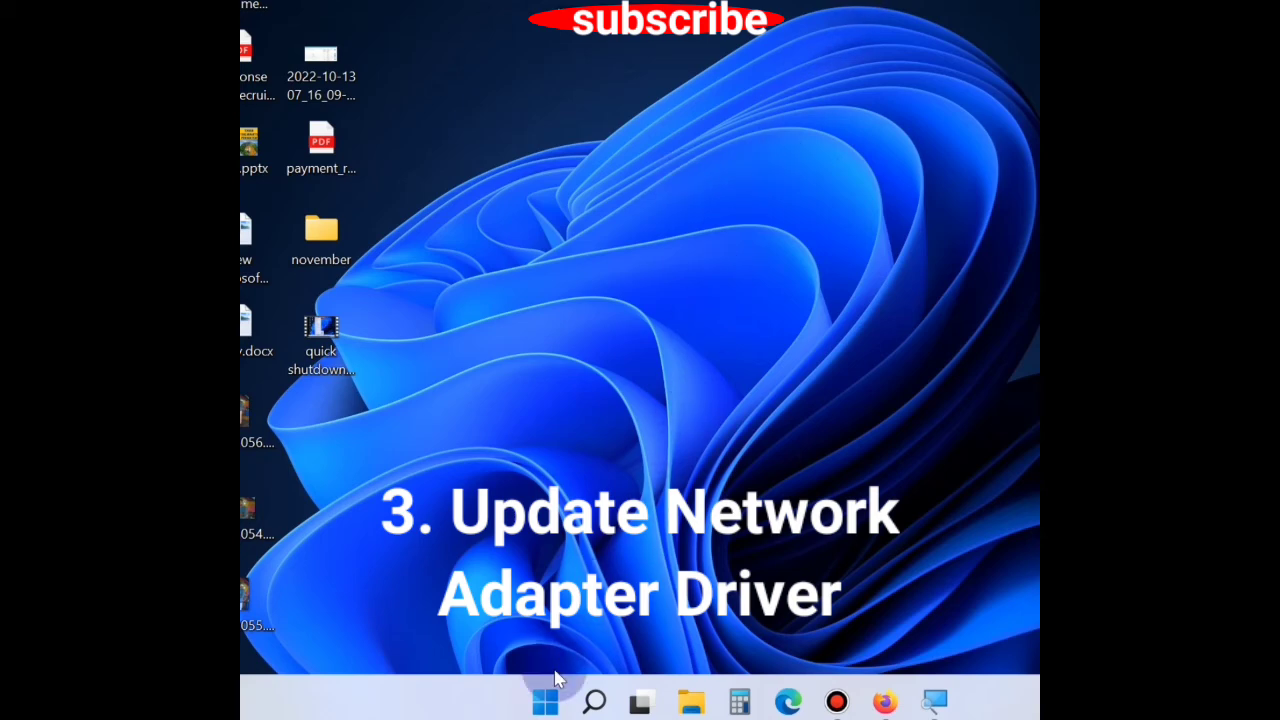
Start Device Manager from the Start button's system tools menu
right_click(544, 700)
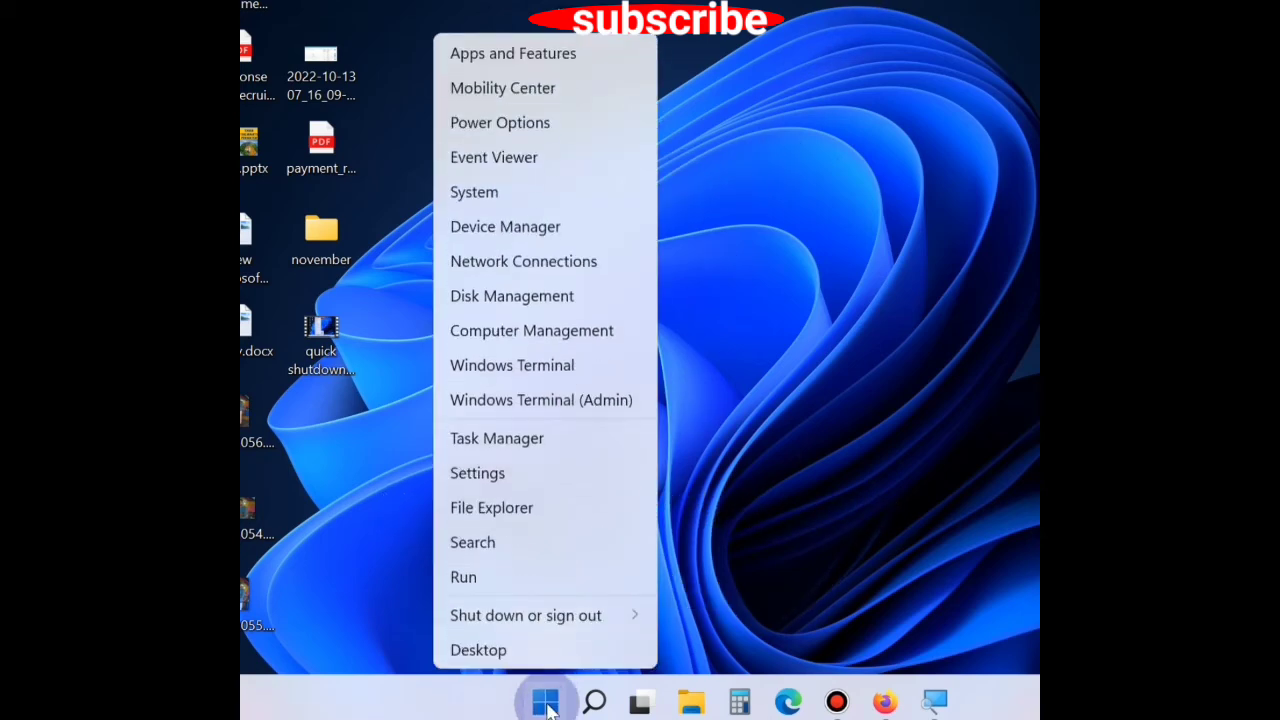
mouse_move(504, 226)
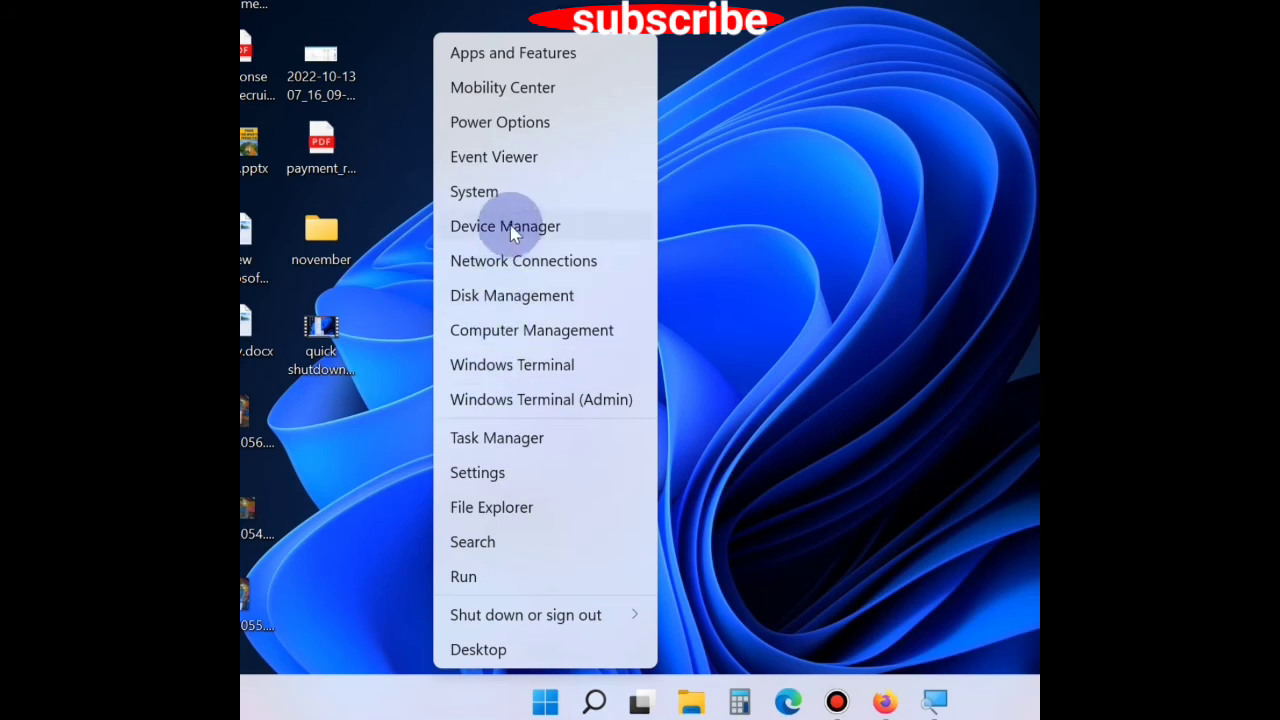
click(504, 226)
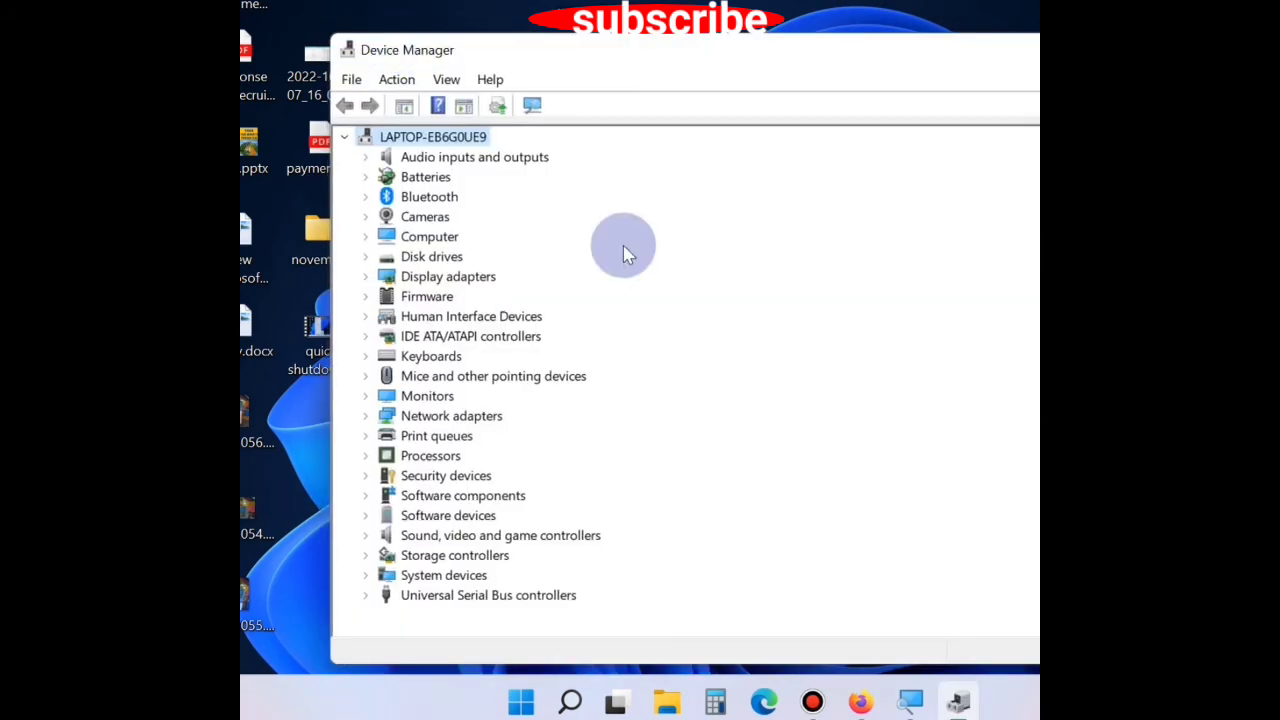
mouse_move(408, 476)
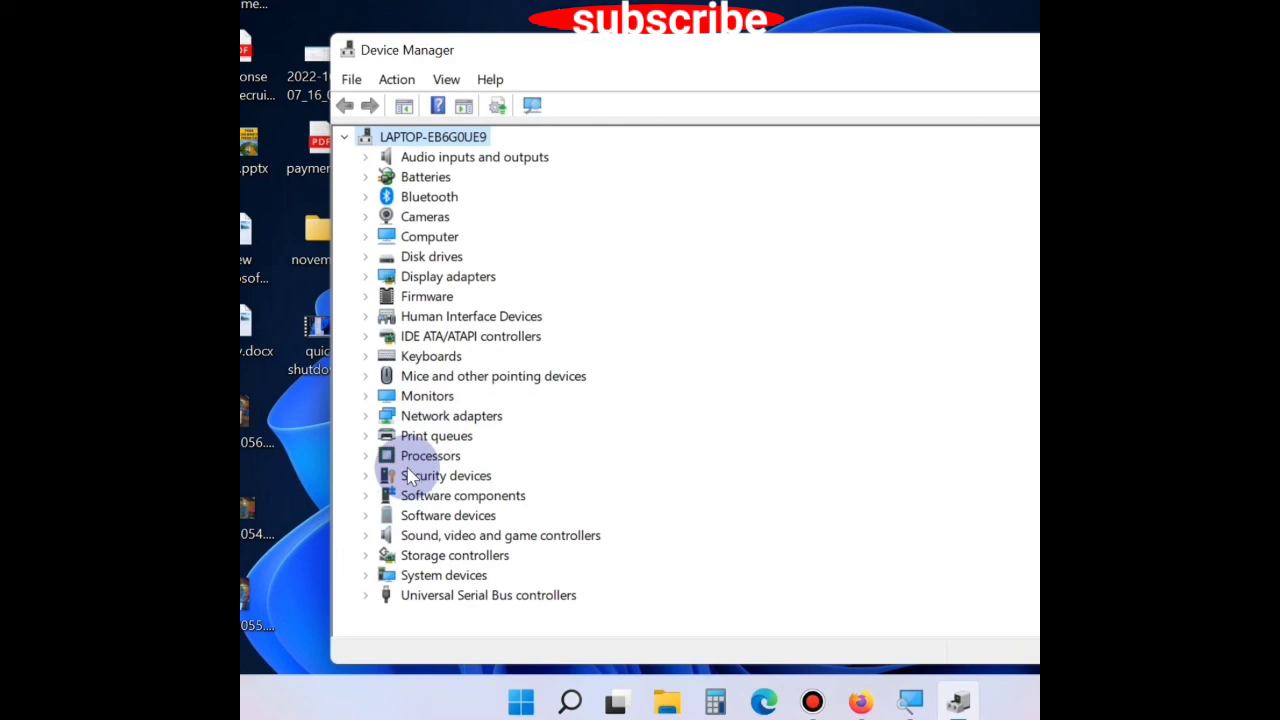
mouse_move(376, 424)
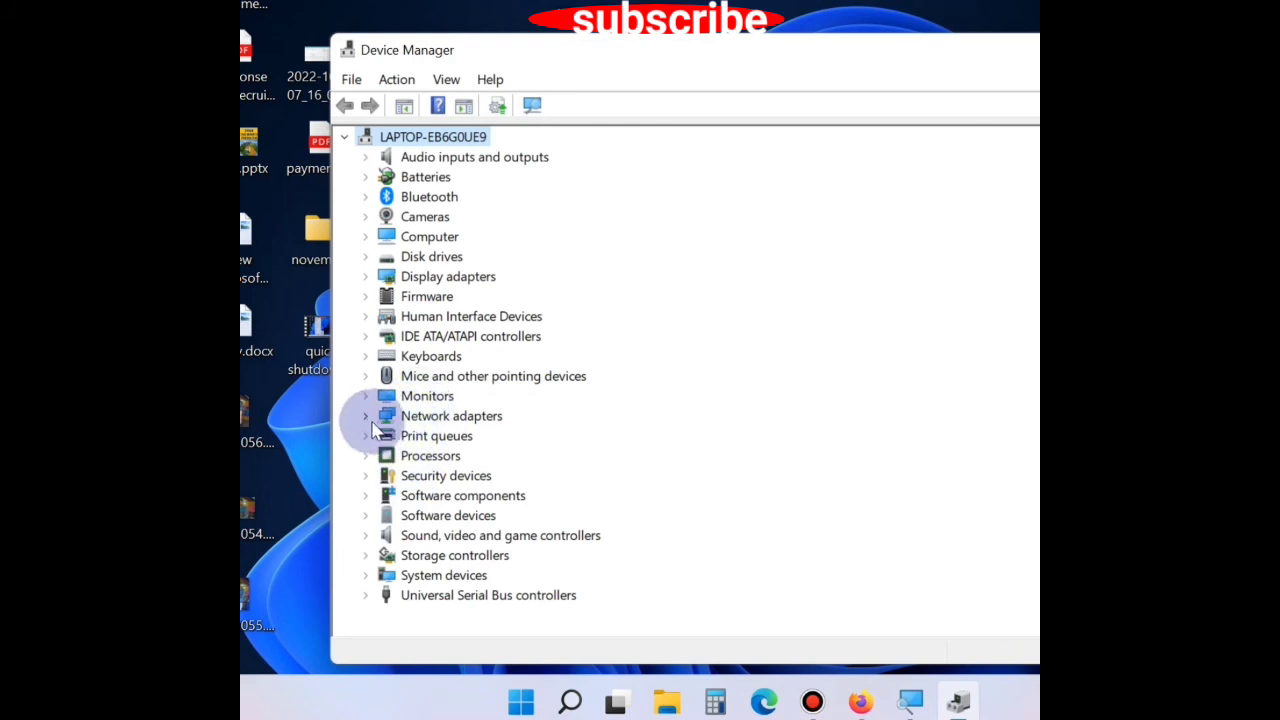
Expand Network adapters and show the Realtek RTL8822CE adapter's context menu for Update driver
click(366, 414)
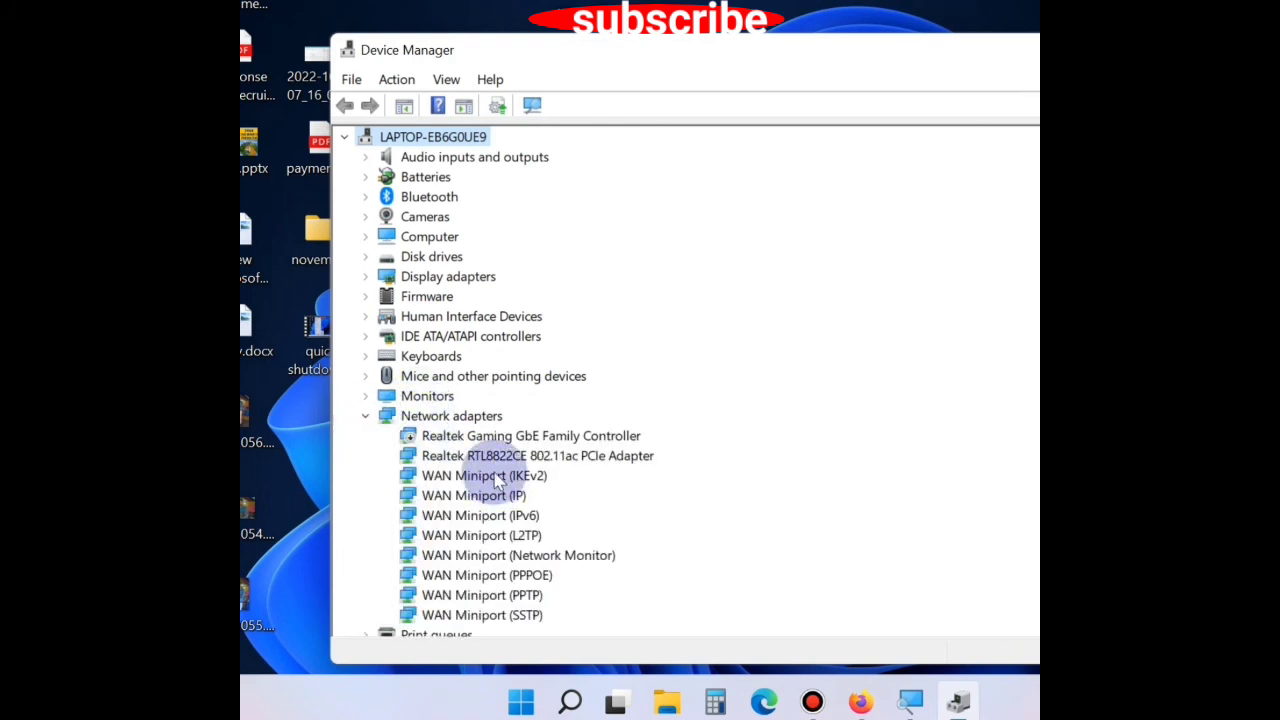
right_click(536, 456)
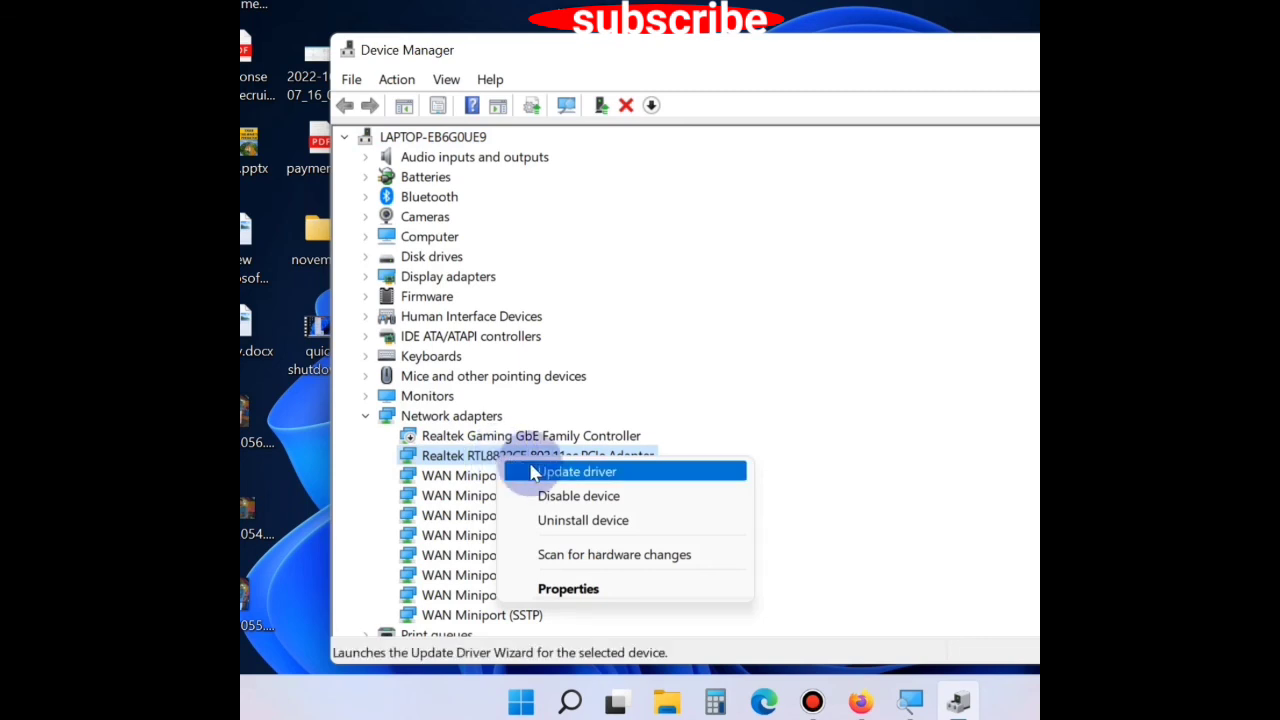